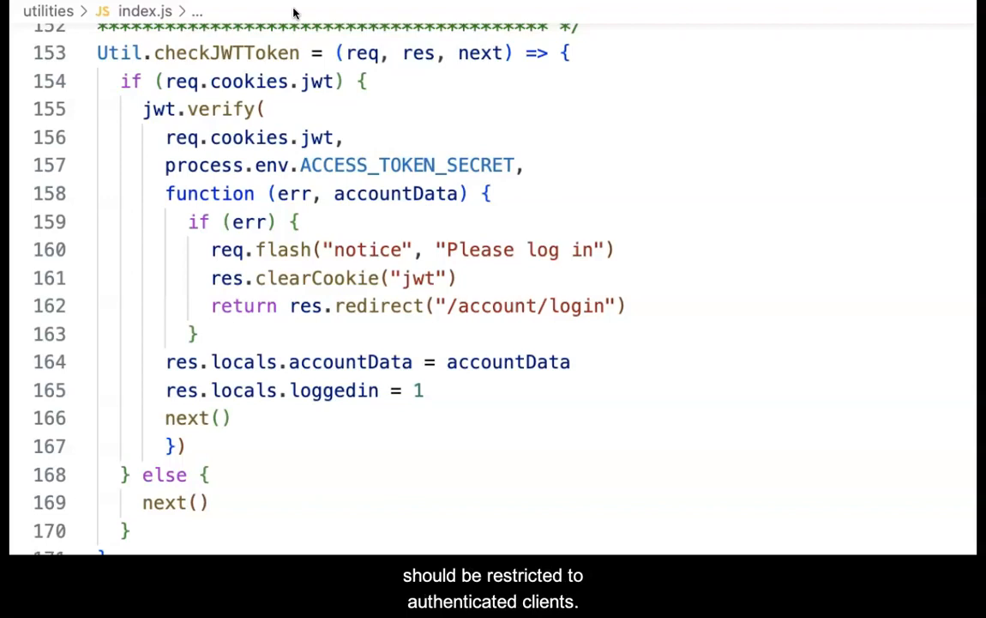
View the cookie information for localhost:5500 from the Web Developer cookie tools
scroll("down", 3)
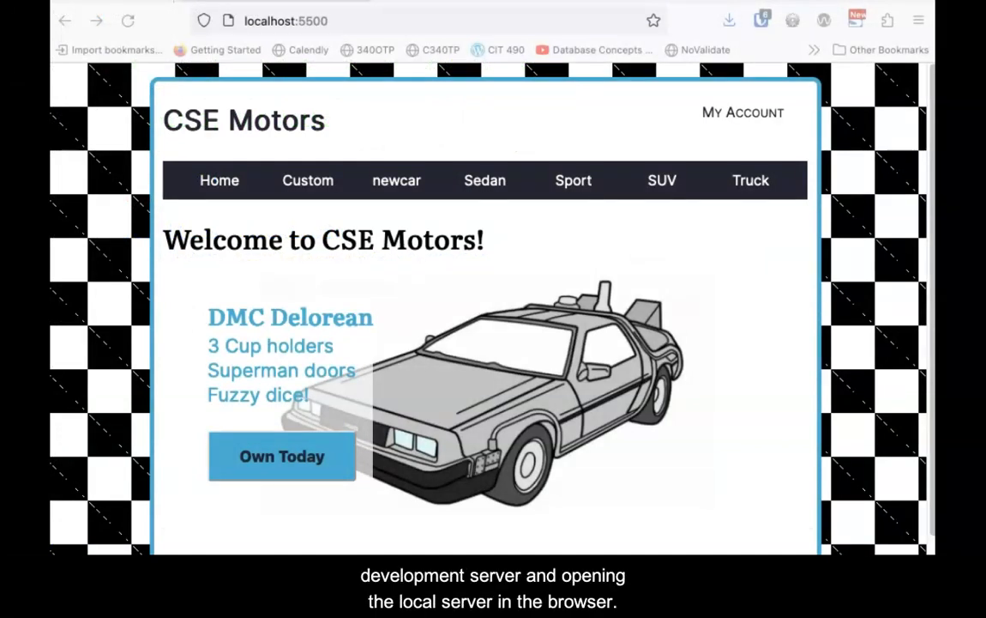
mouse_move(426, 155)
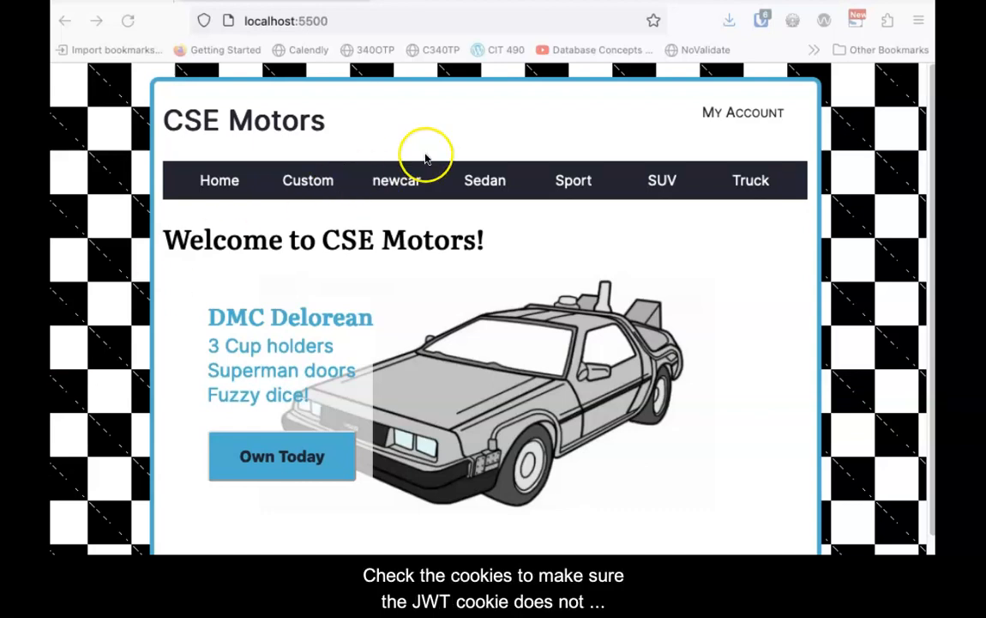
left_click(793, 21)
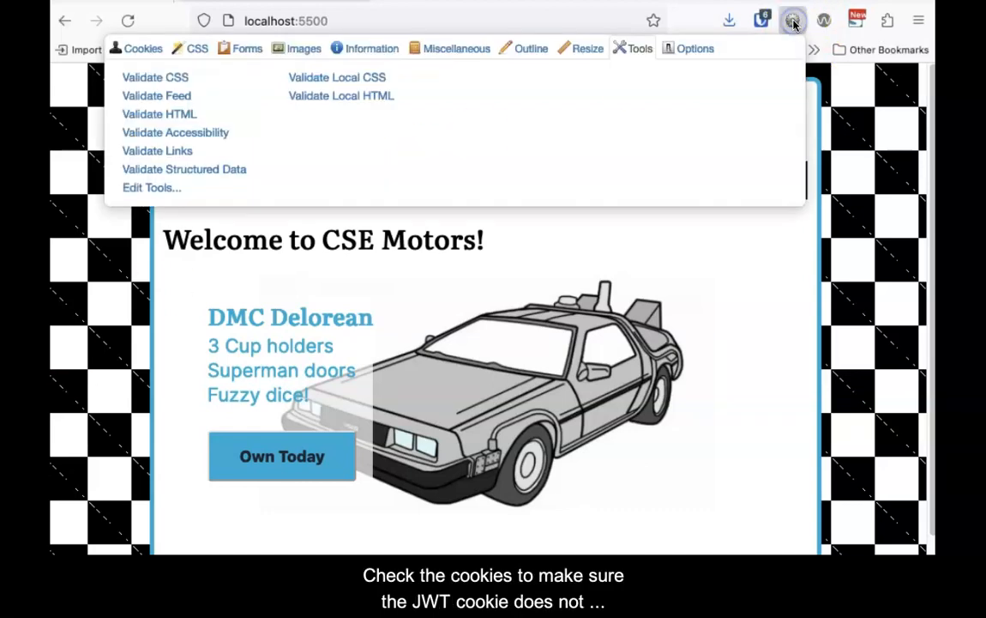
mouse_move(247, 48)
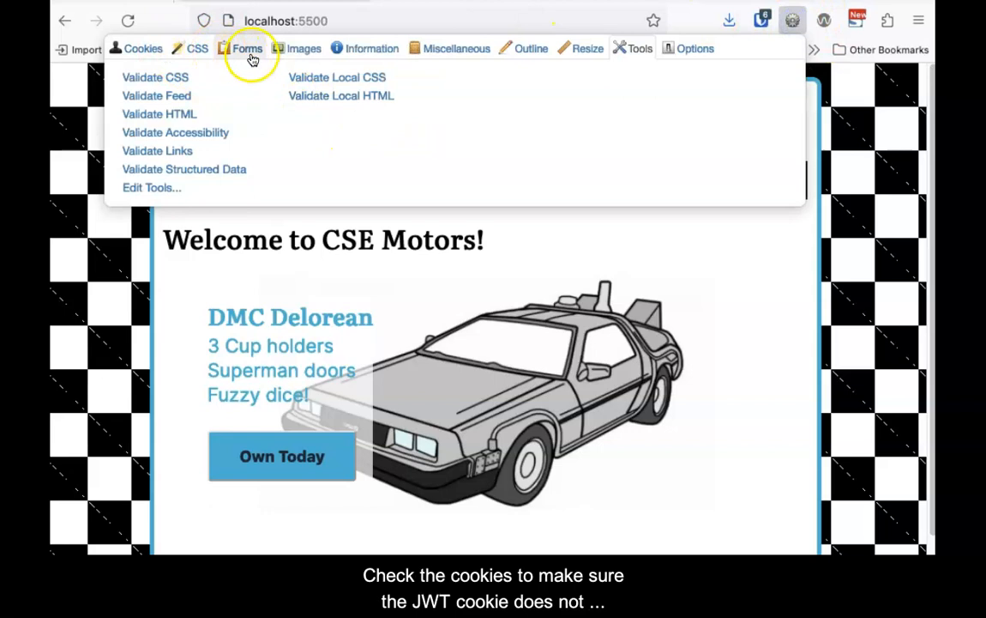
left_click(142, 48)
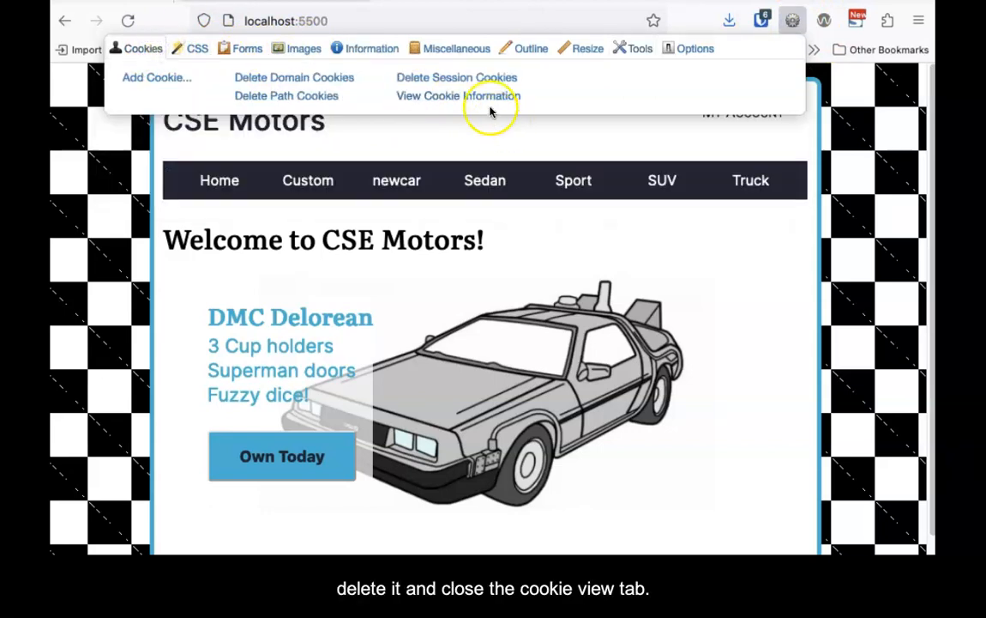
left_click(456, 97)
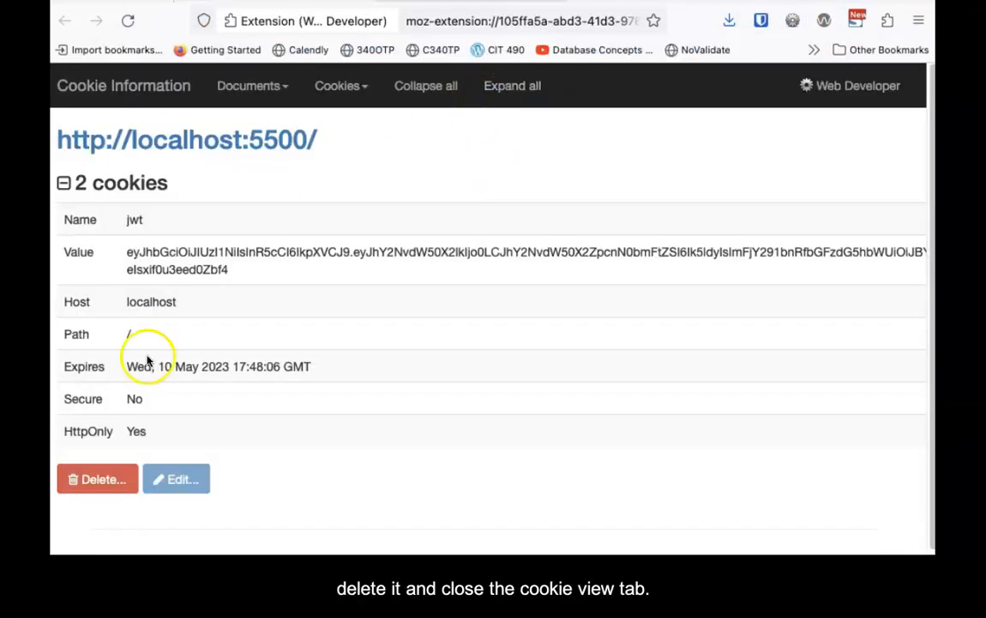
Delete the jwt cookie for localhost and confirm the deletion
left_click(96, 479)
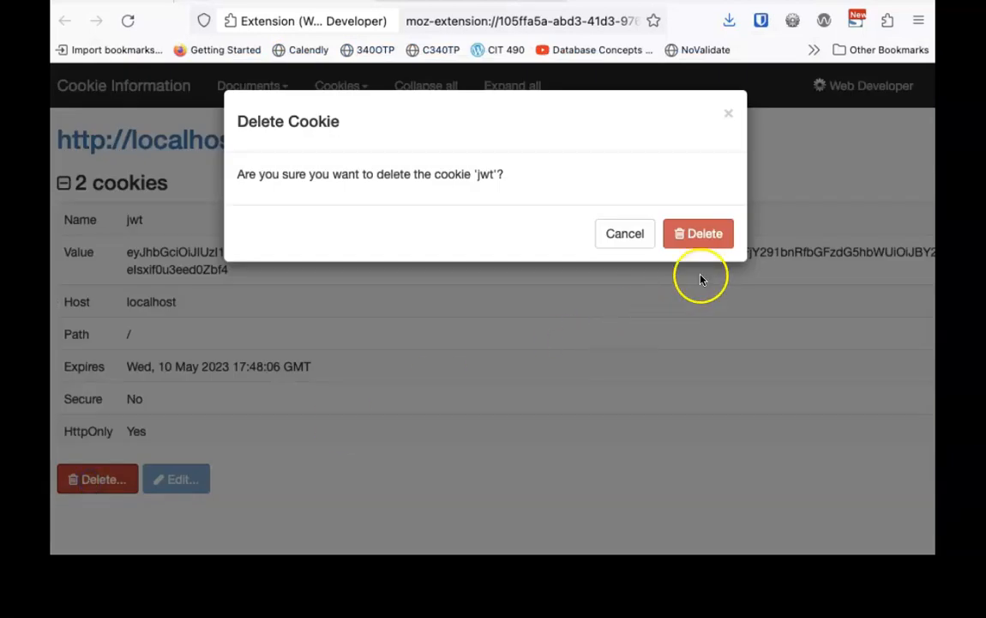
left_click(699, 233)
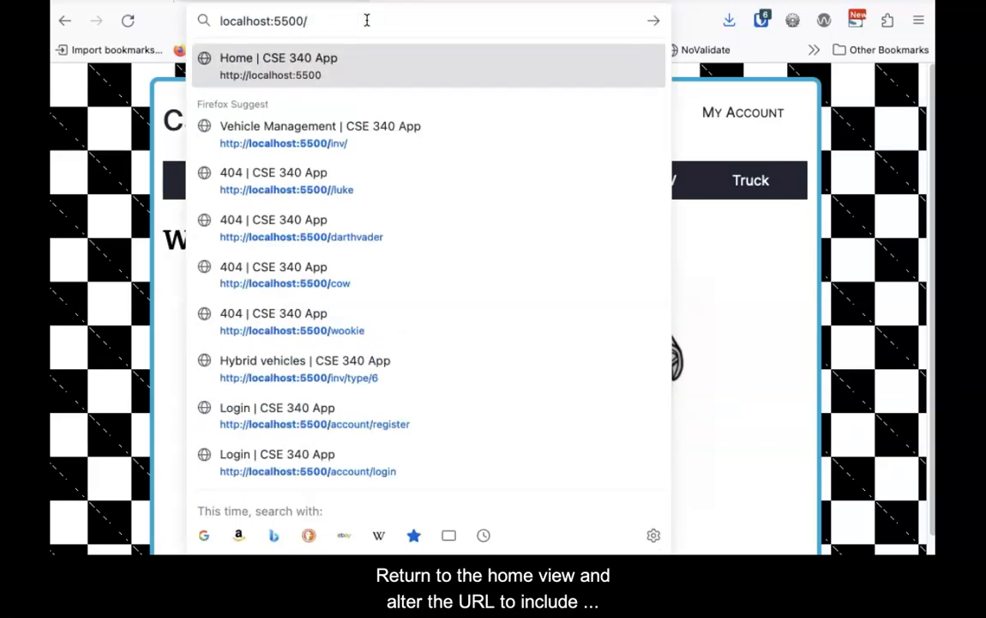
Navigate to localhost:5500/account/ while logged out, landing on Login with "Please log in."
type("account/login")
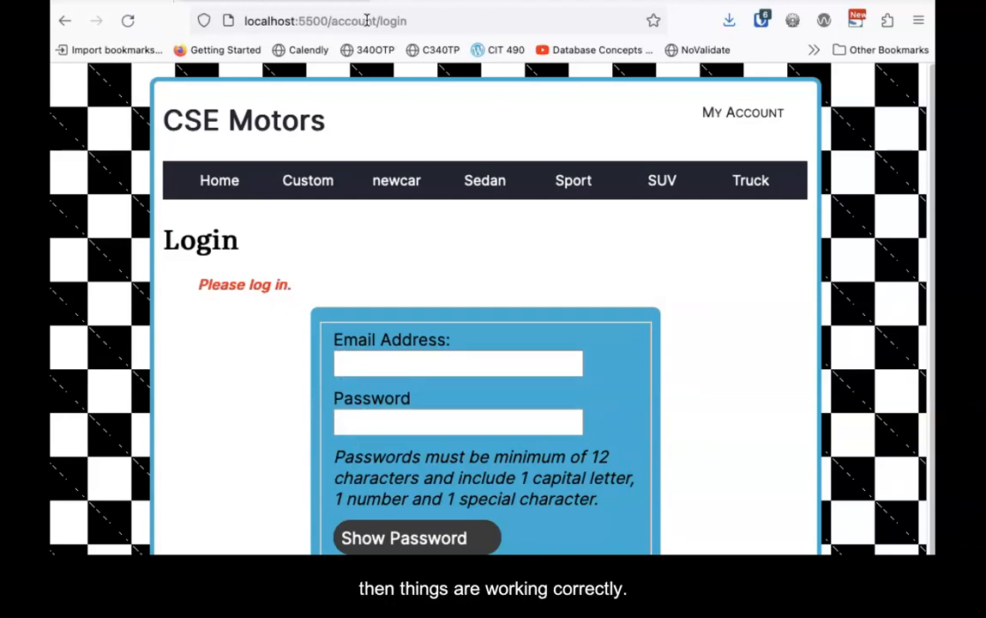
mouse_move(387, 7)
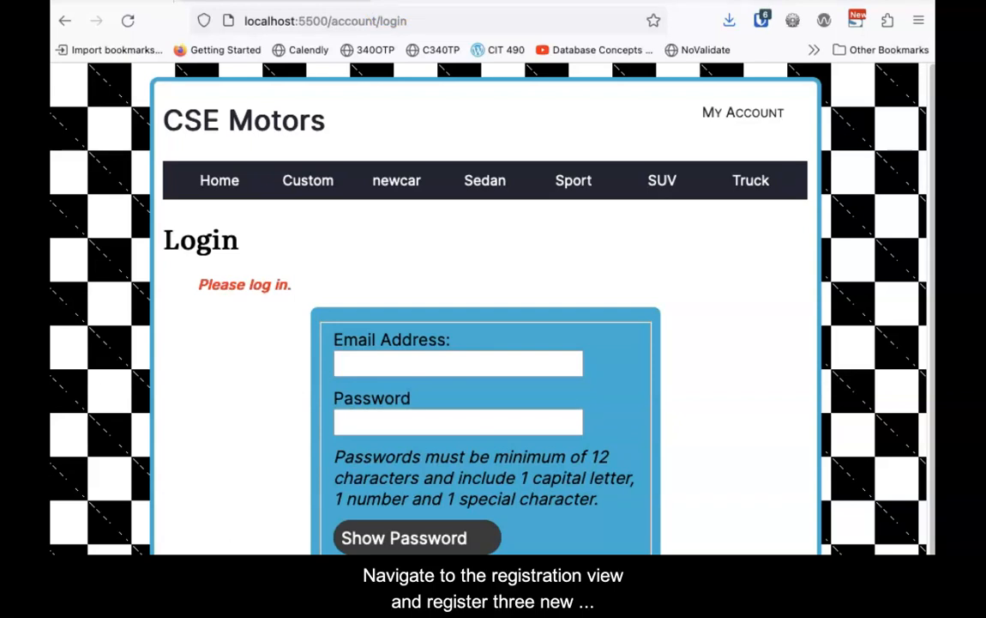
left_click(742, 113)
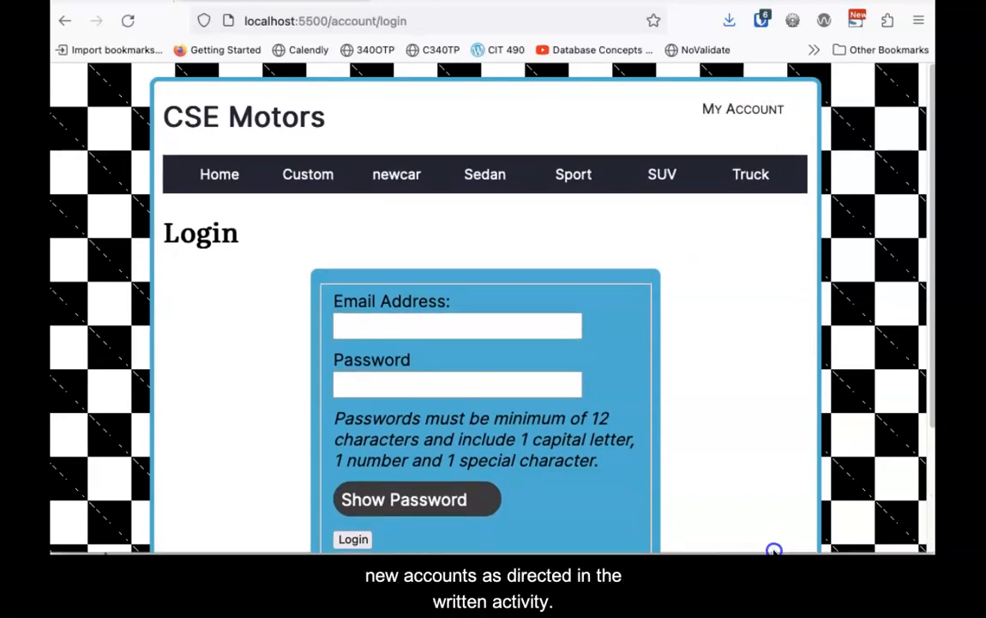
scroll("down", 3)
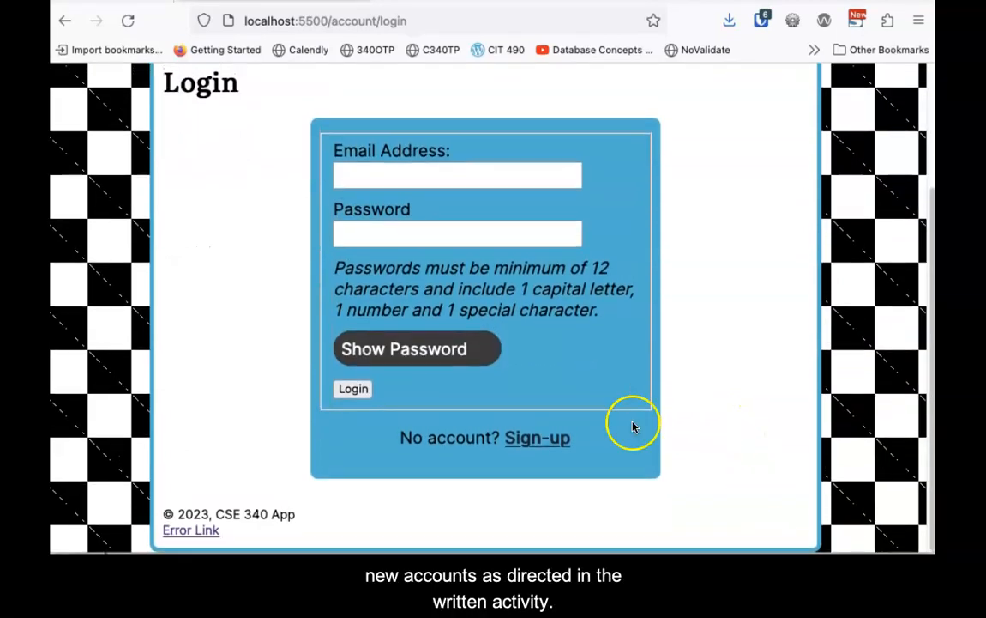
left_click(537, 437)
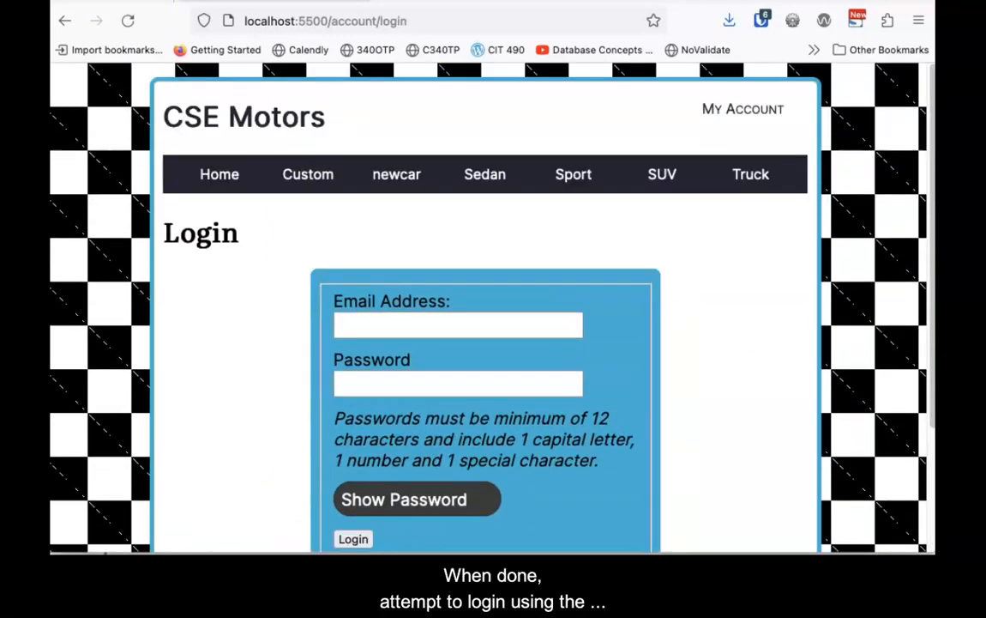
mouse_move(157, 470)
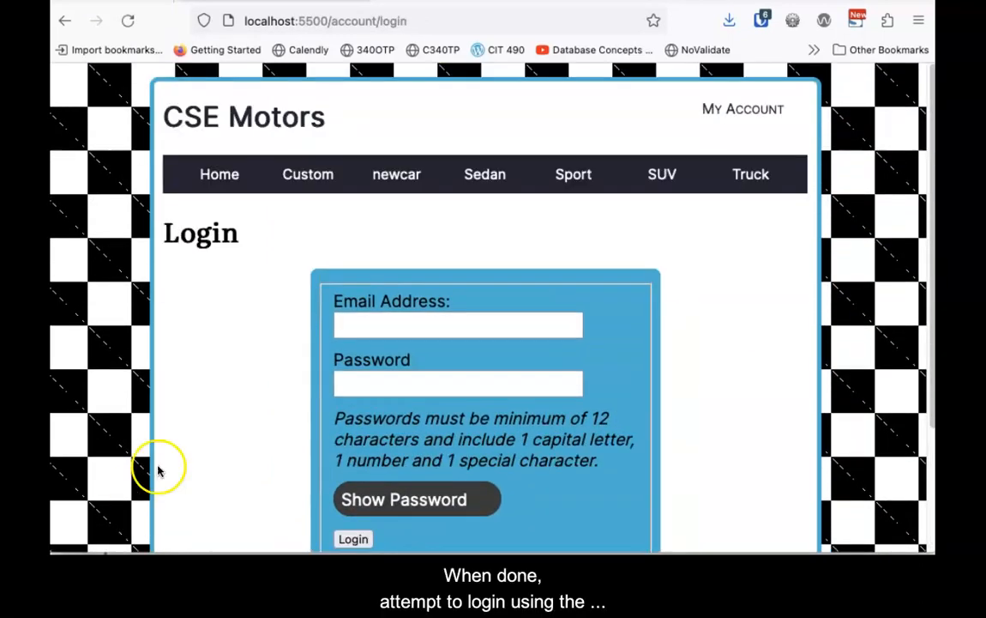
scroll("down", 3)
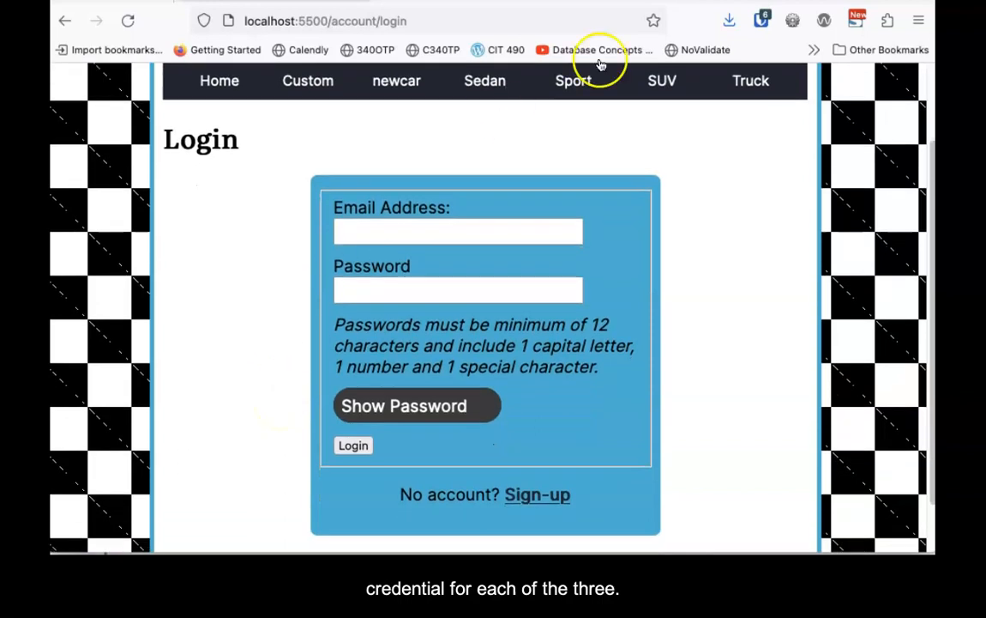
left_click(762, 21)
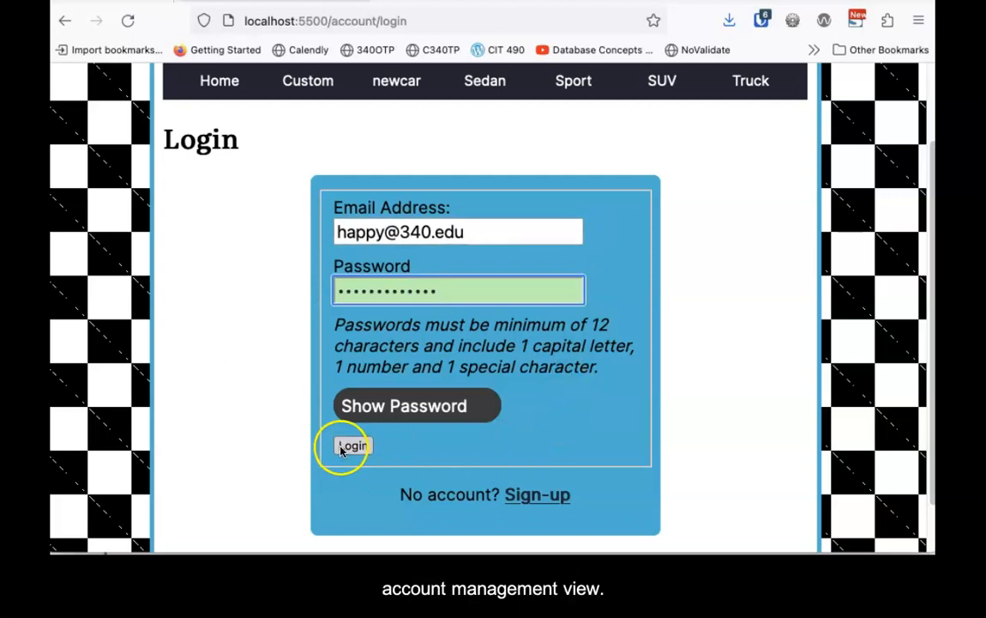
left_click(353, 446)
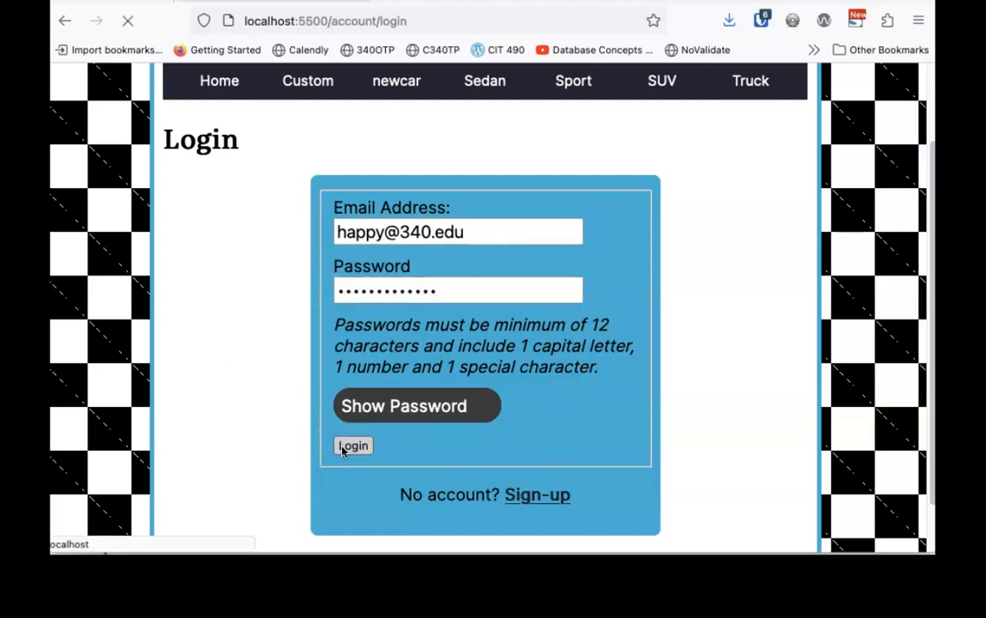
left_click(354, 446)
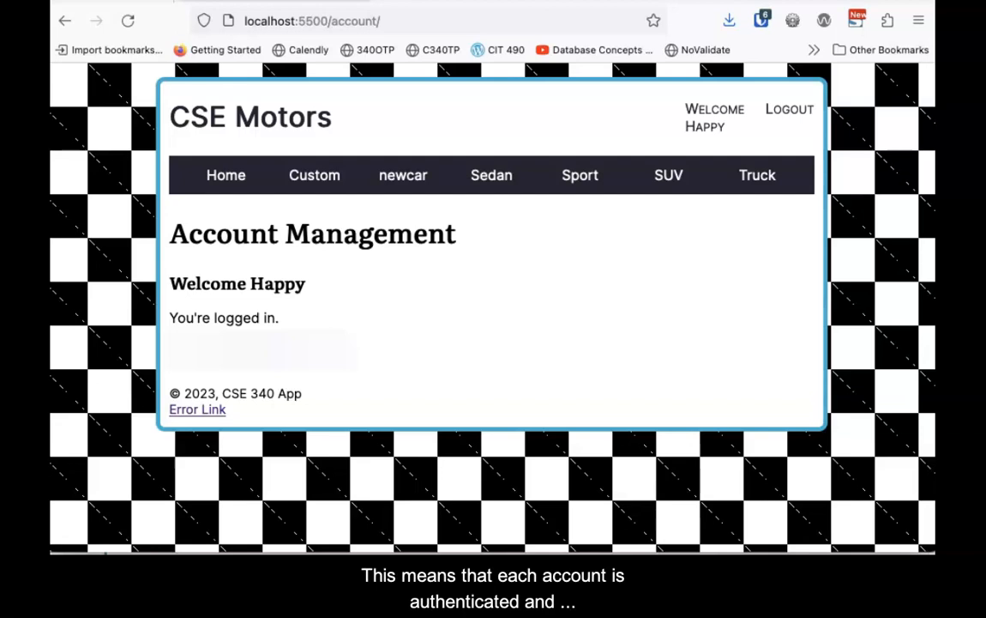